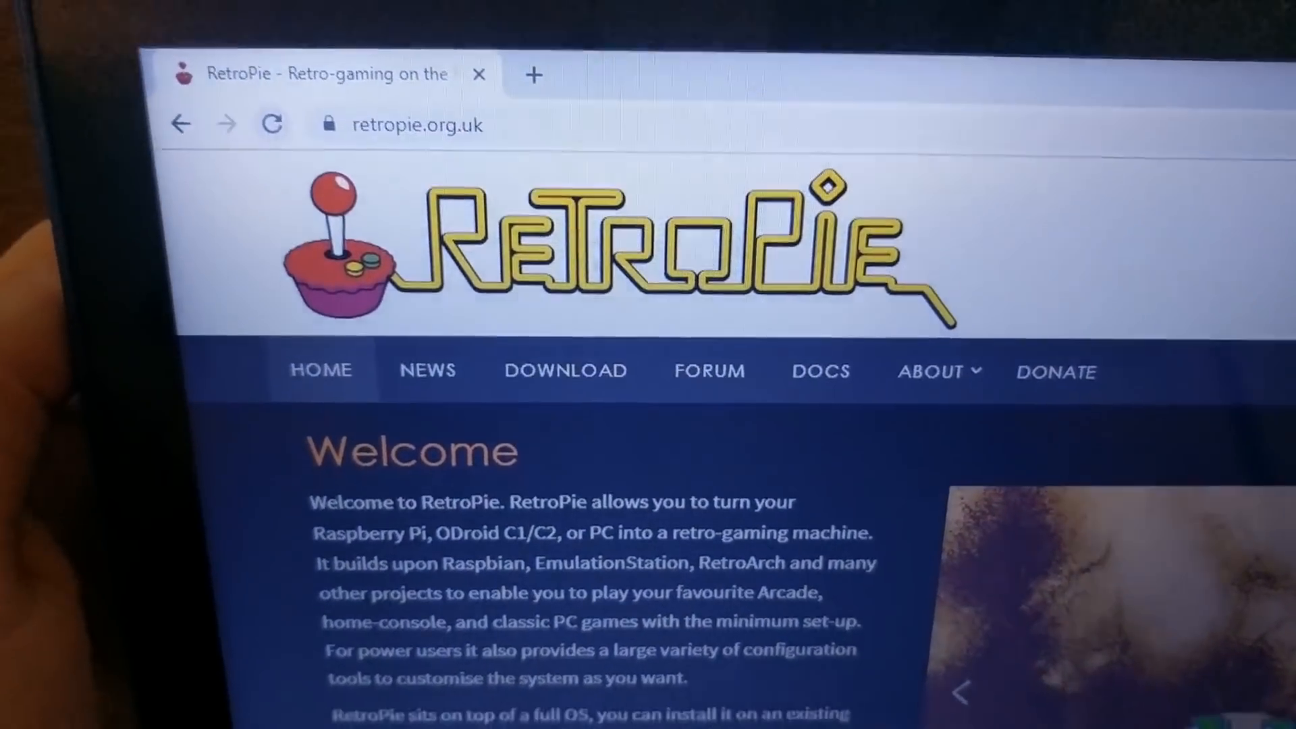
Go to the RetroPie download page and scroll to the Raspberry Pi images.
click(564, 370)
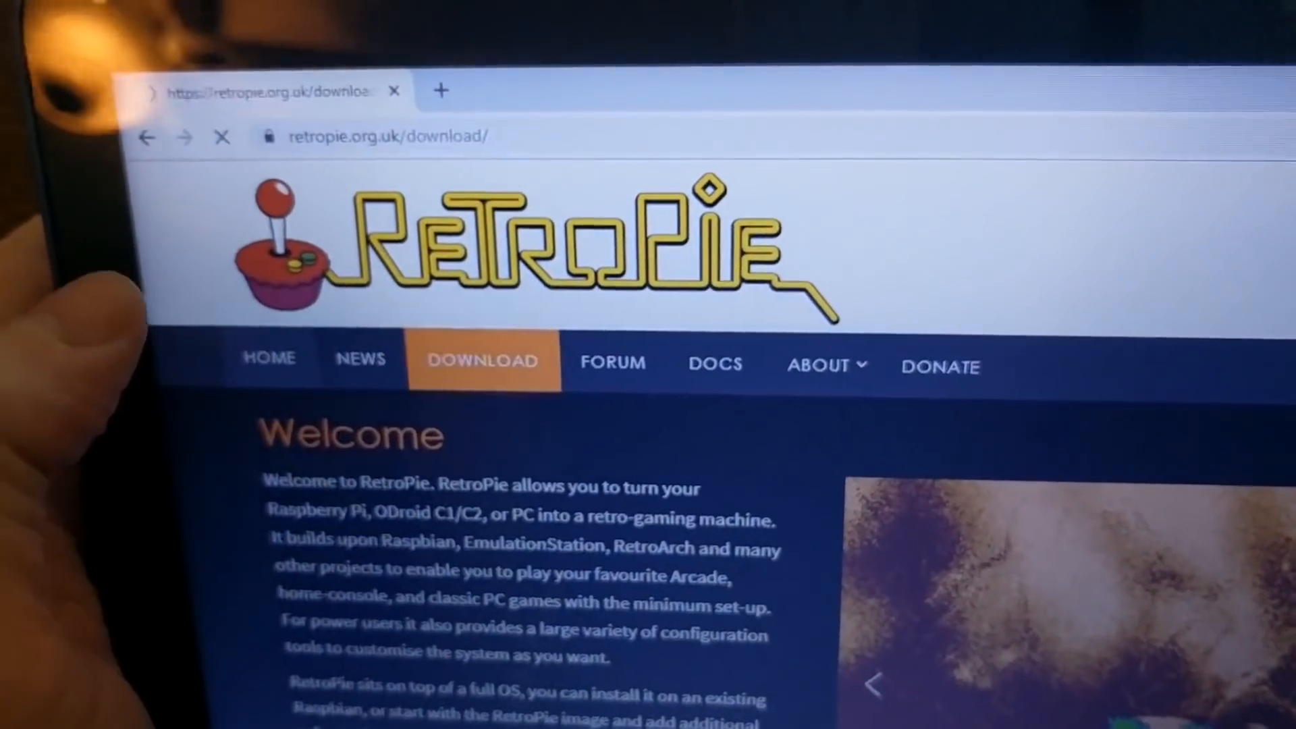
click(482, 362)
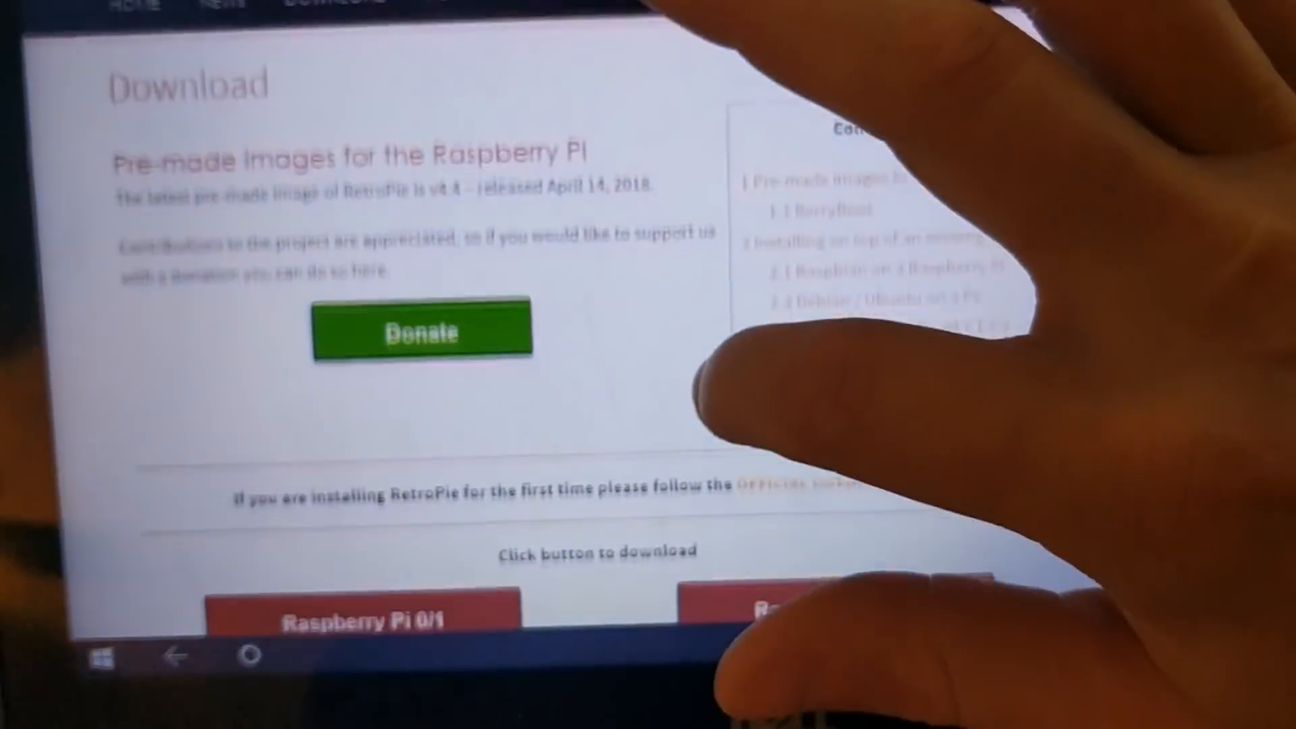
scroll(down, 3)
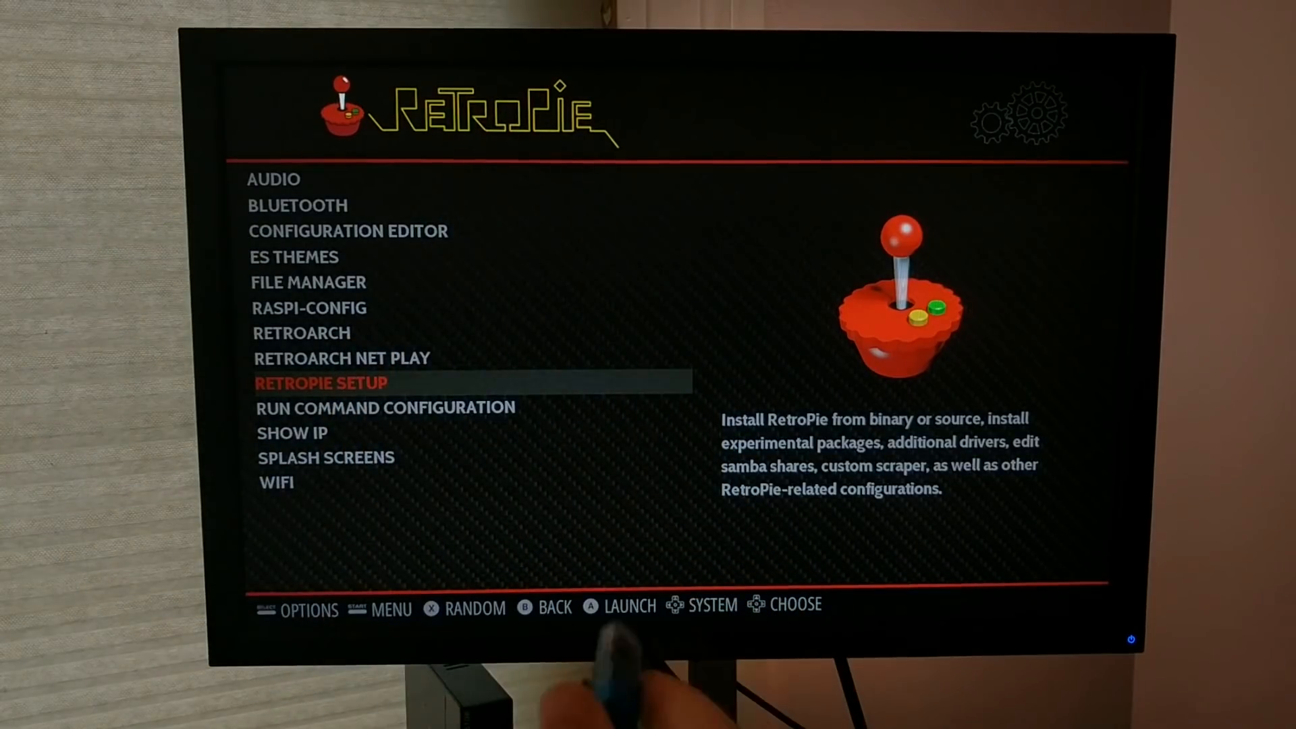
Install the optional kodi package from binary in RetroPie-Setup and exit back to EmulationStation.
key(up)
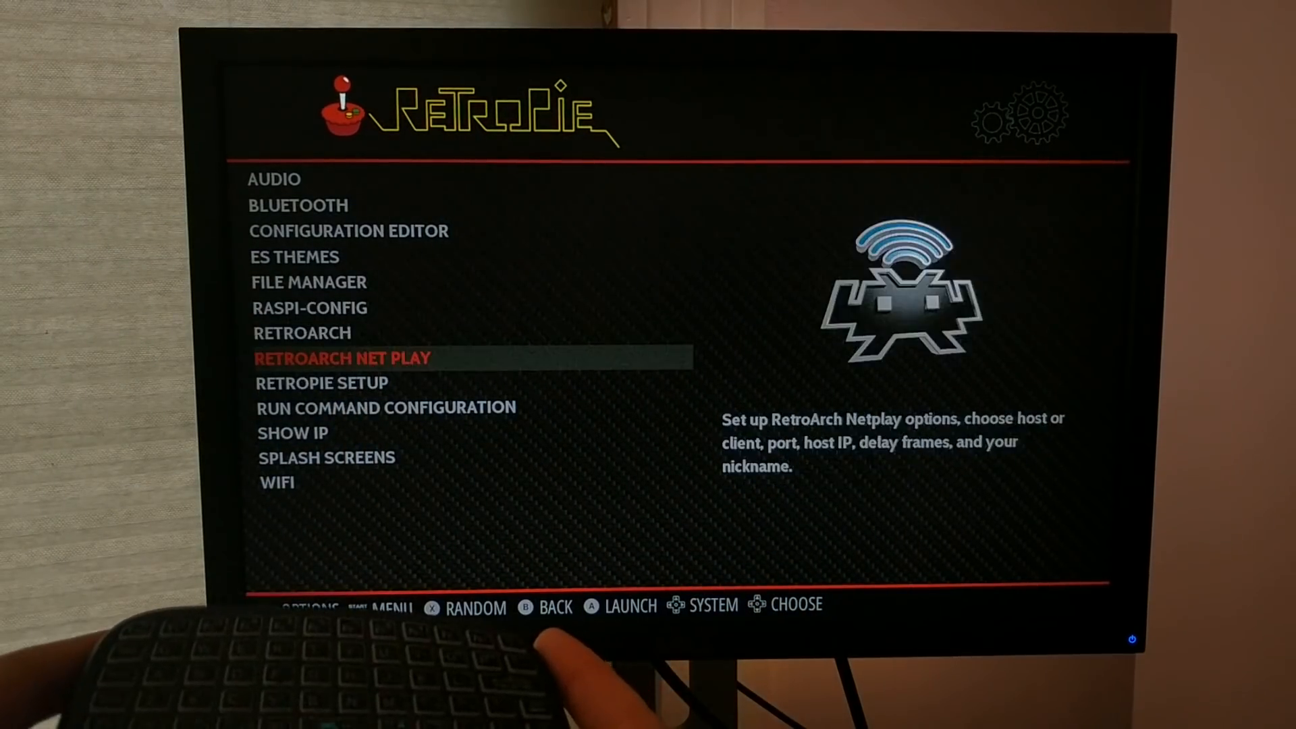
key(Down)
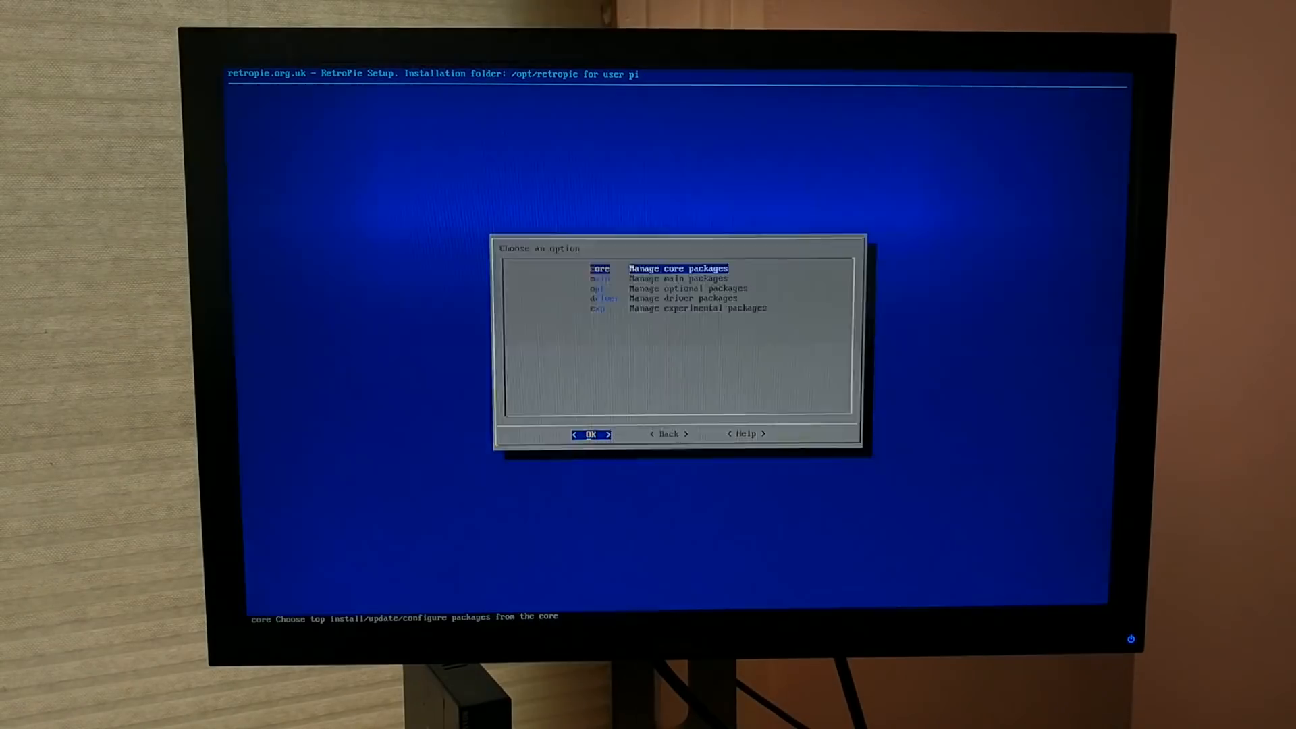
key(Down)
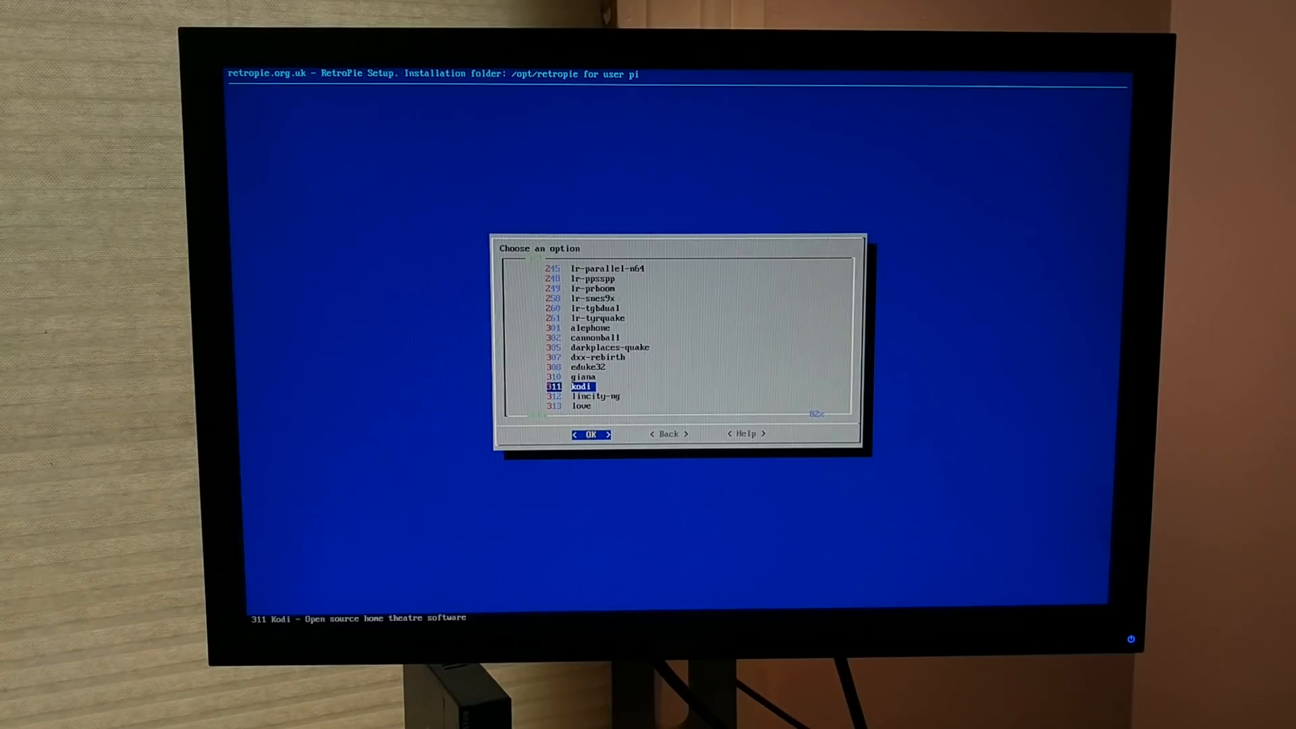
click(589, 434)
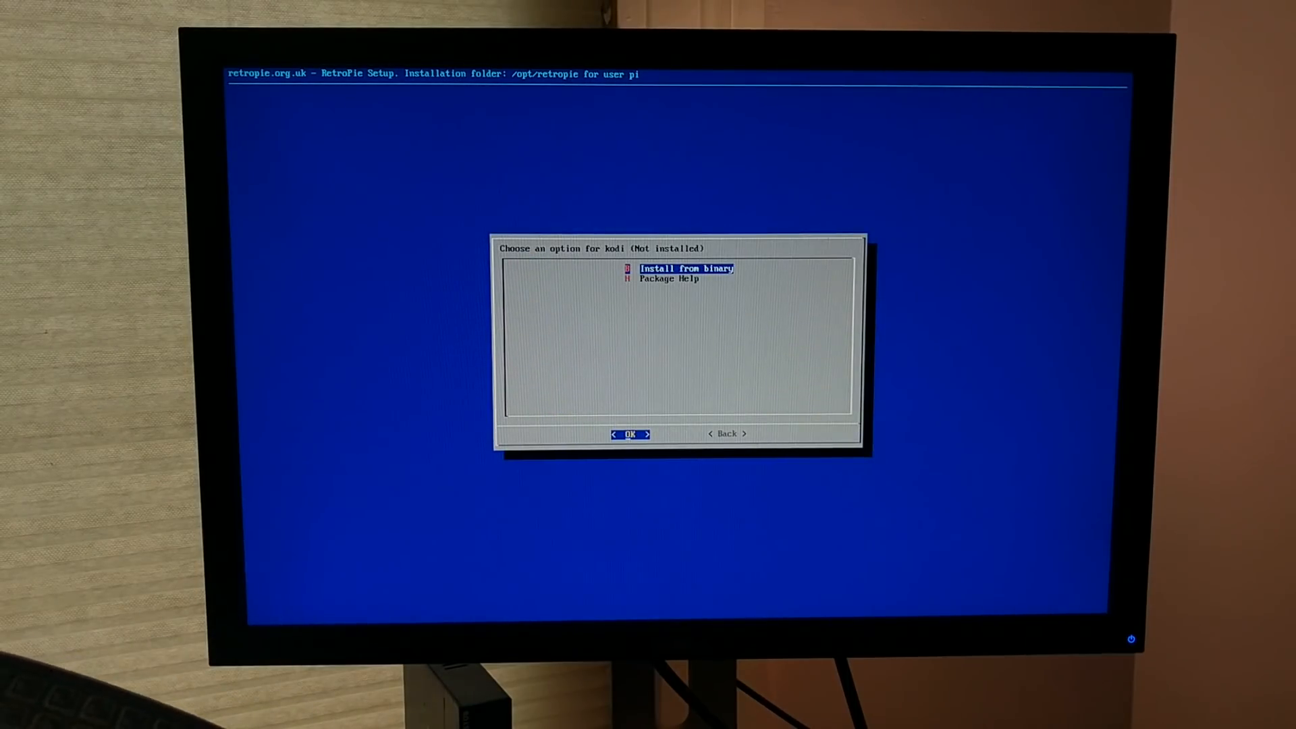
click(630, 433)
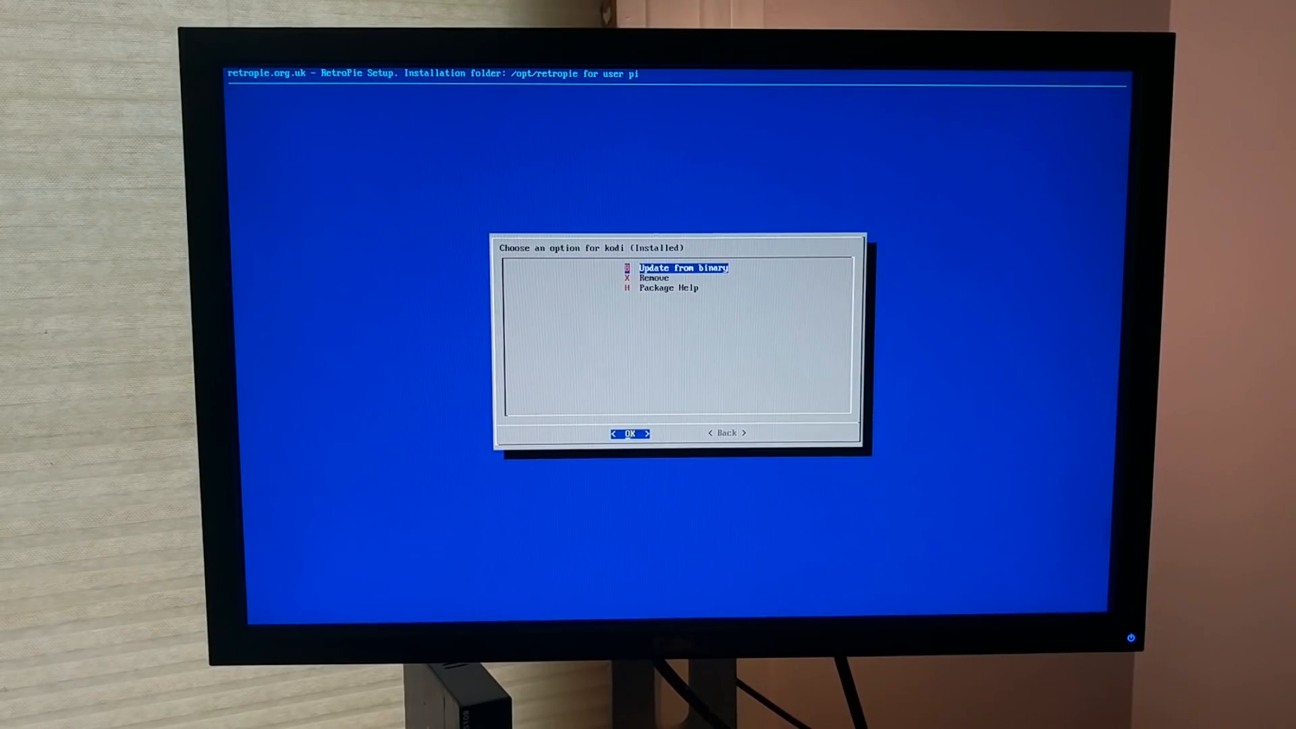
key(Tab)
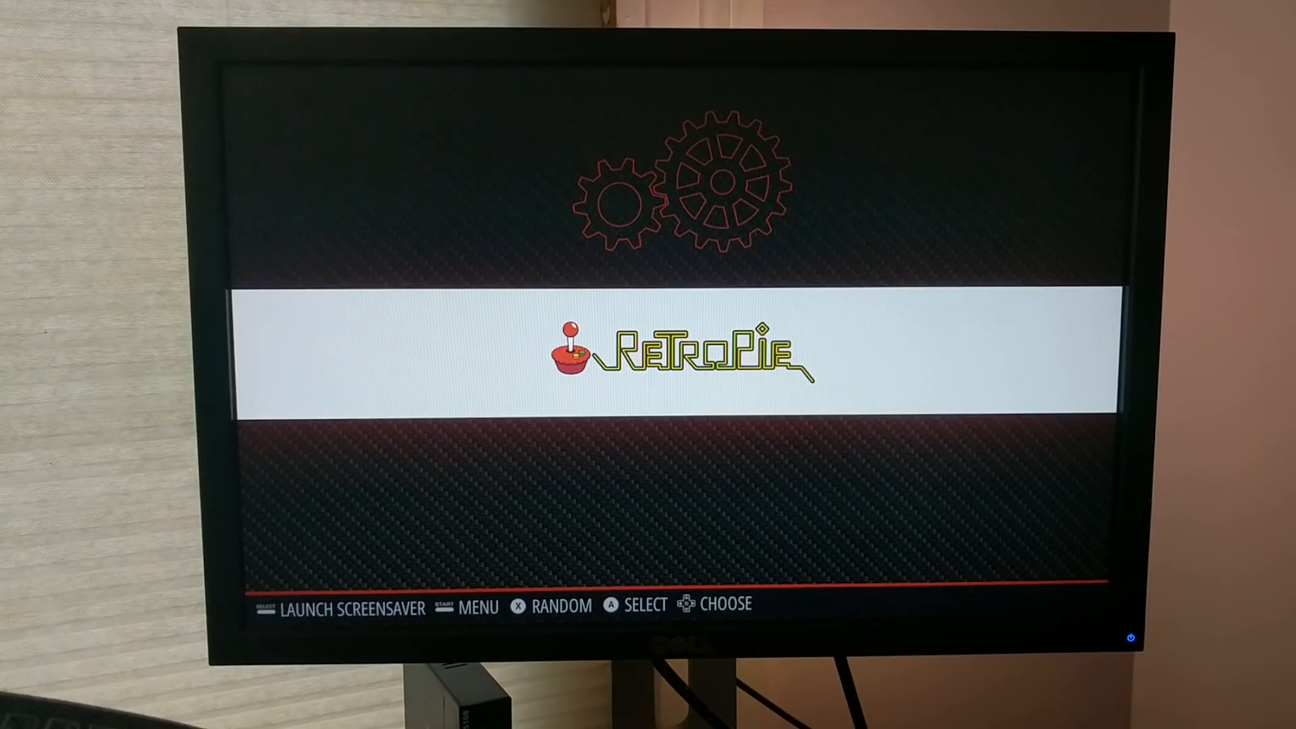
Launch Kodi from Ports and reach the Videos file list with Add videos.
key(start)
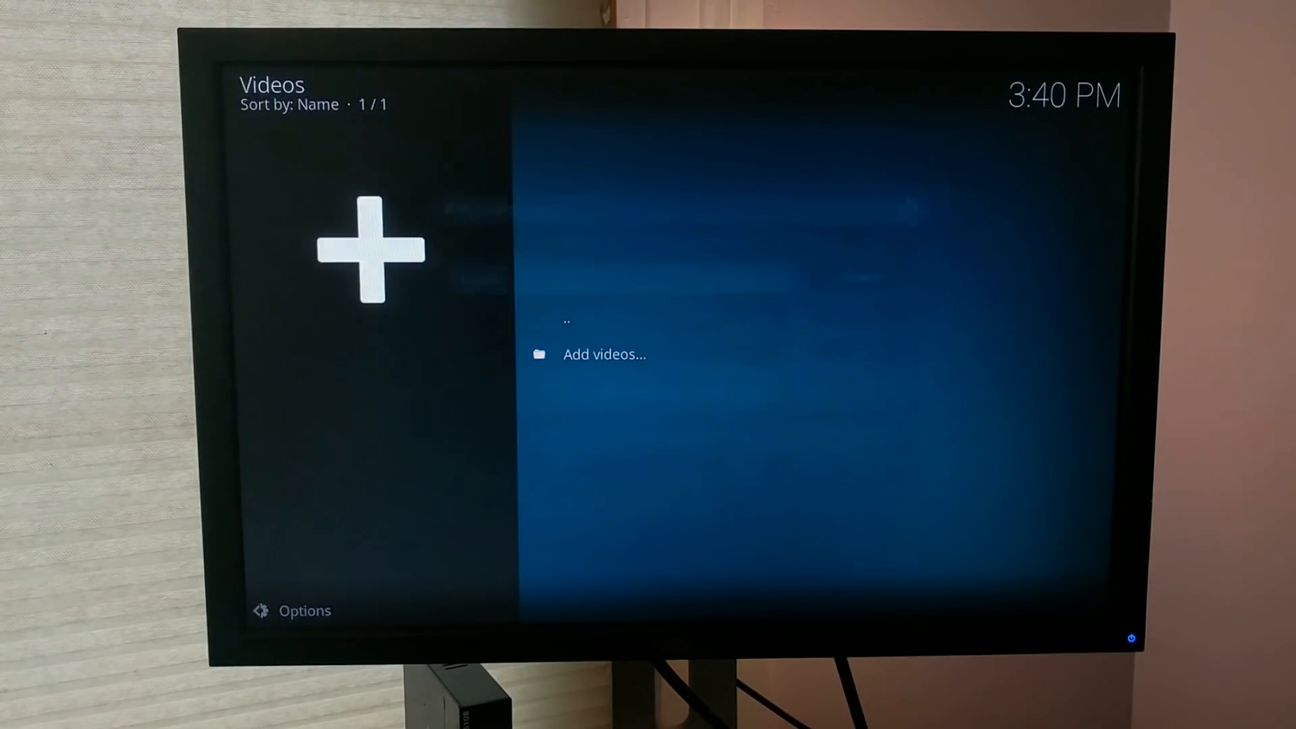
Add an SMB network location with server name silver and shared folder Demo, then confirm it.
click(604, 353)
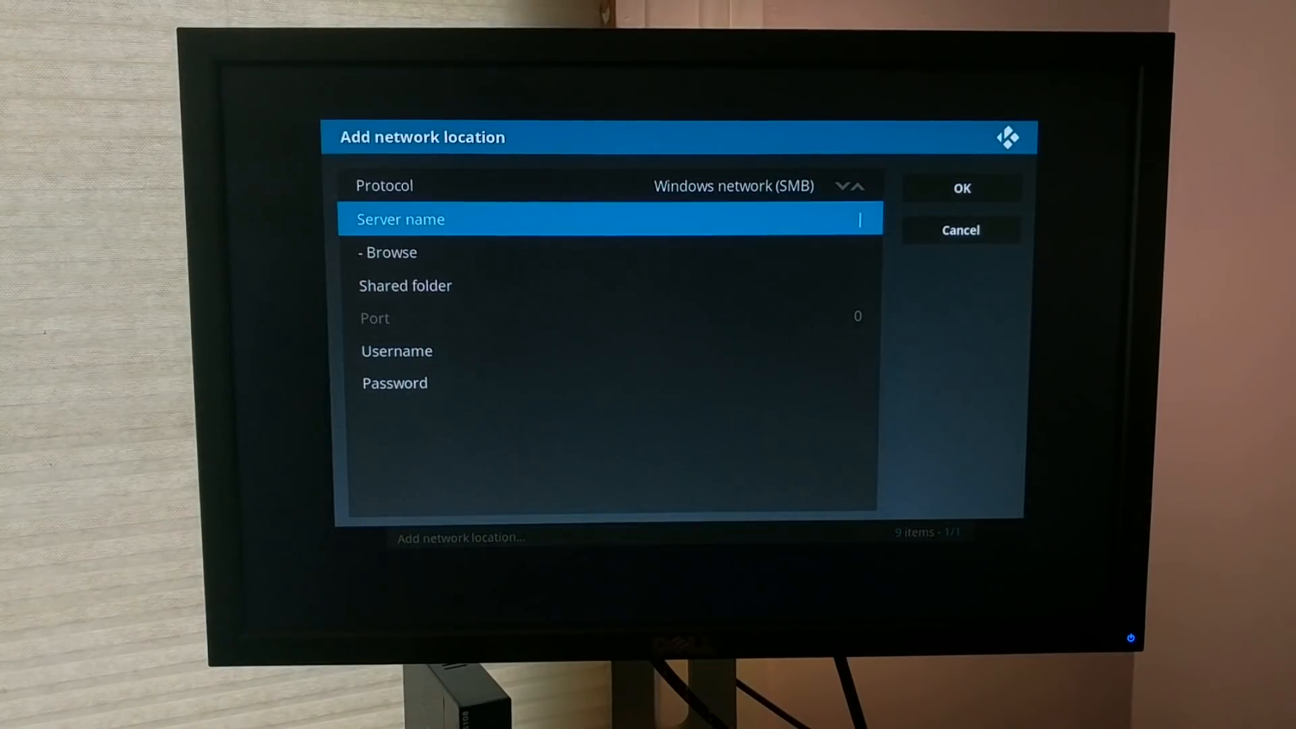
text(s)
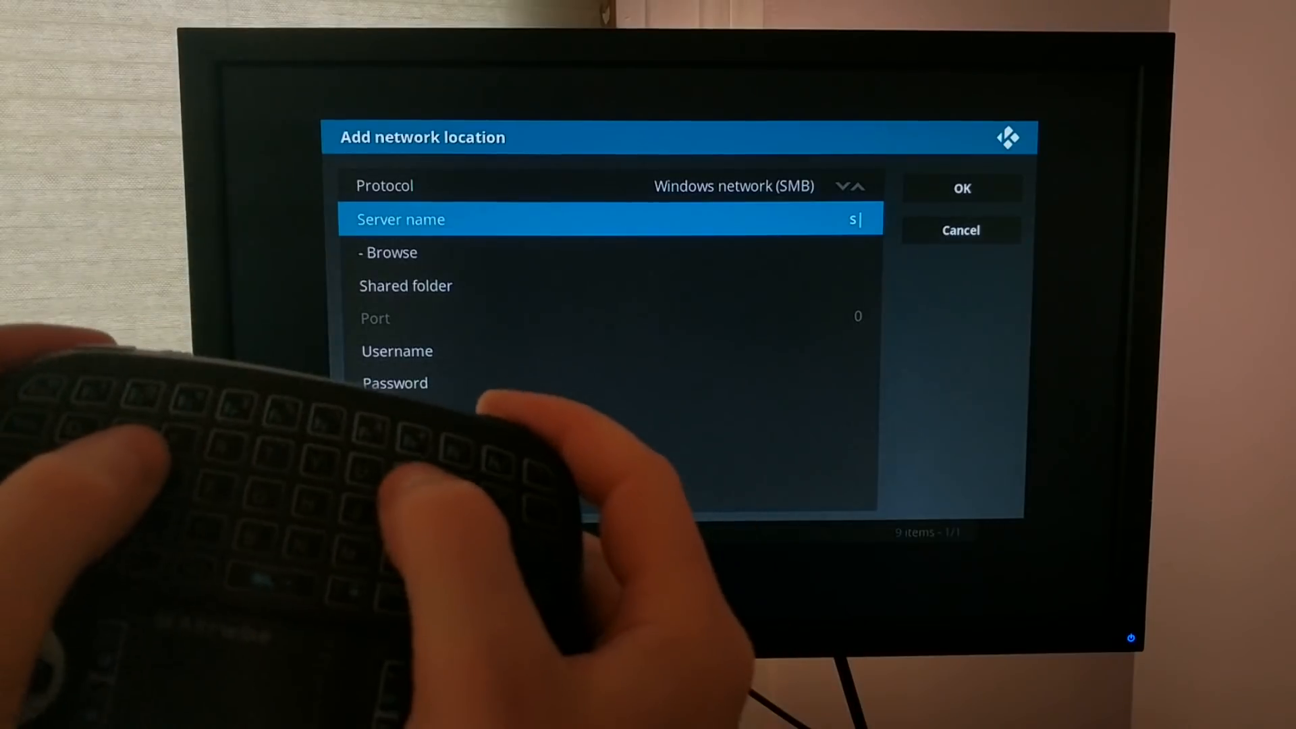
text(ilv)
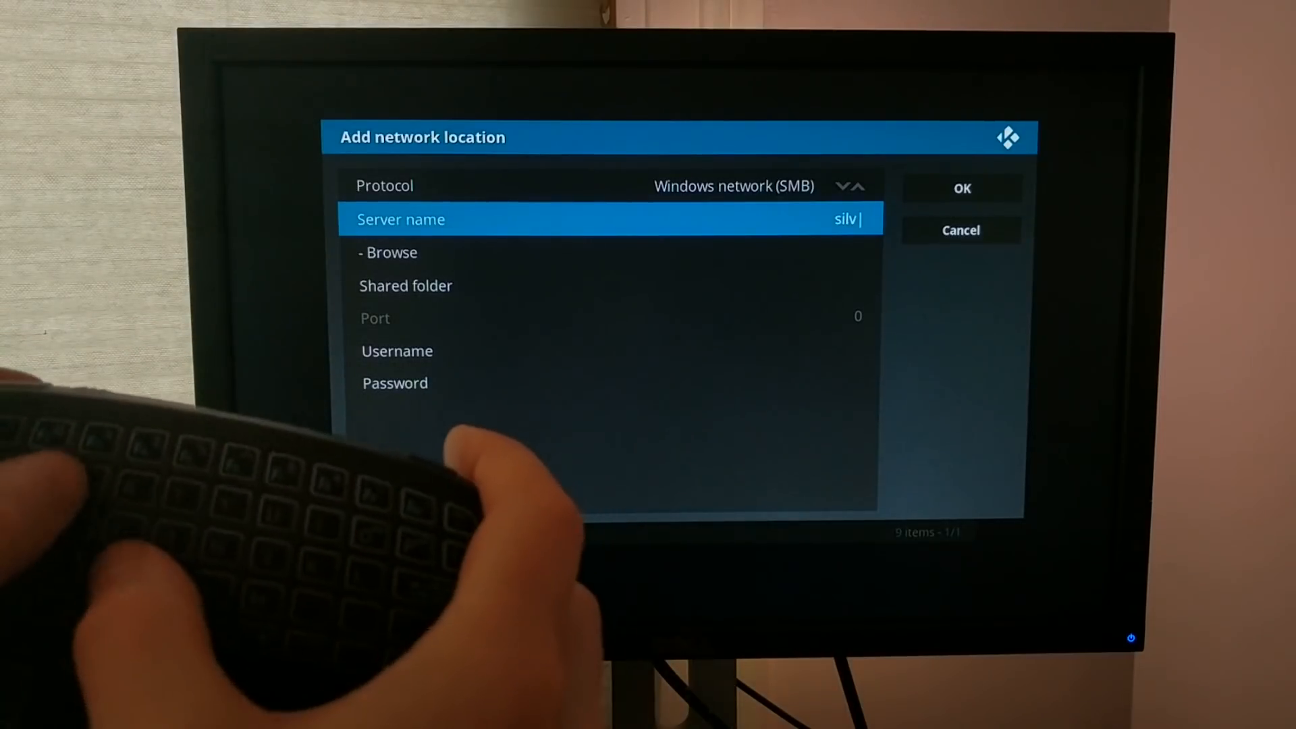
text(er)
click(610, 286)
text(Demo)
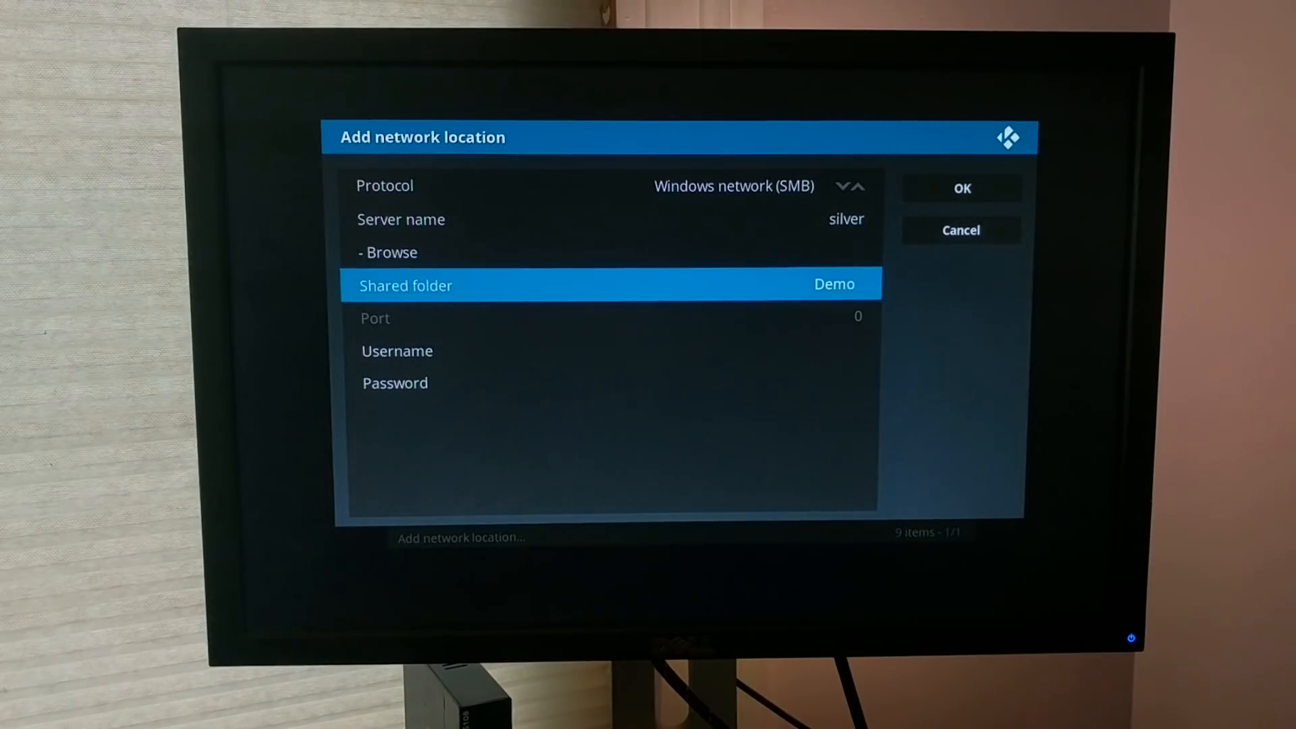
click(960, 187)
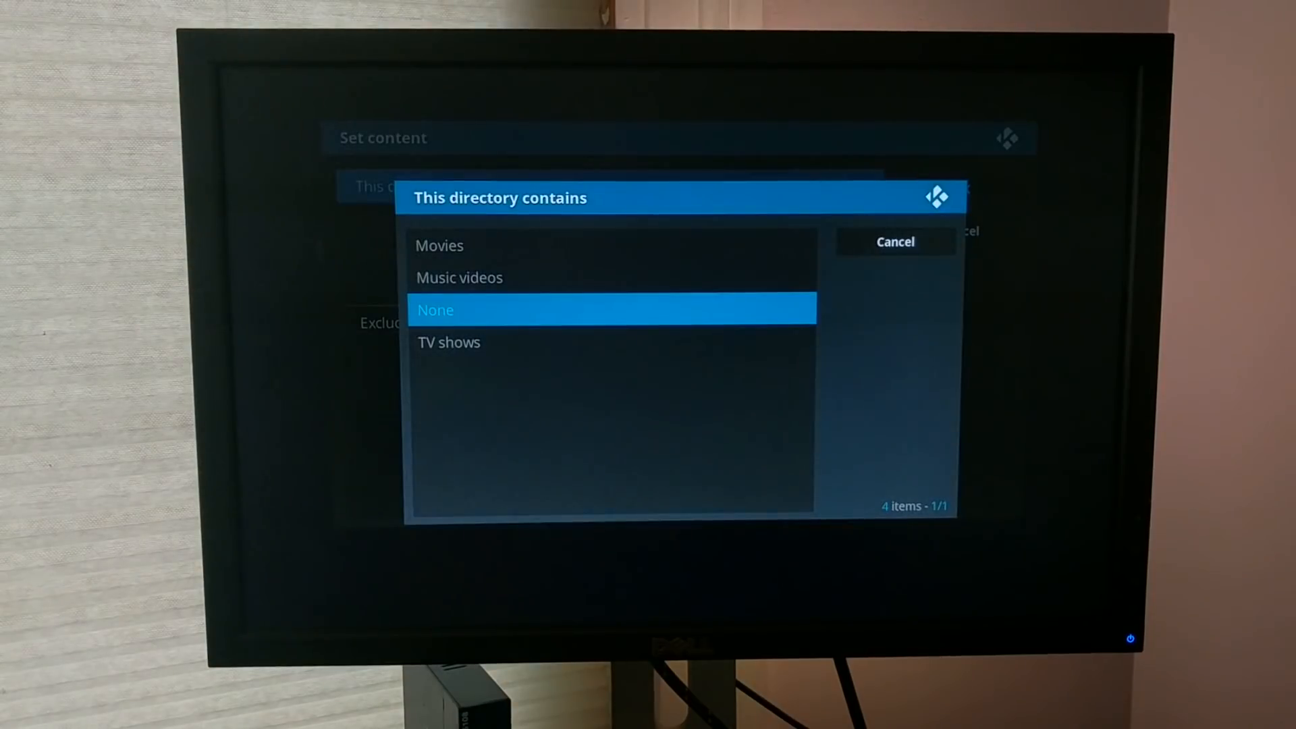
Set silver/Demo to contain Movies via The Movie Database with recursive scan, and refresh all items.
click(438, 246)
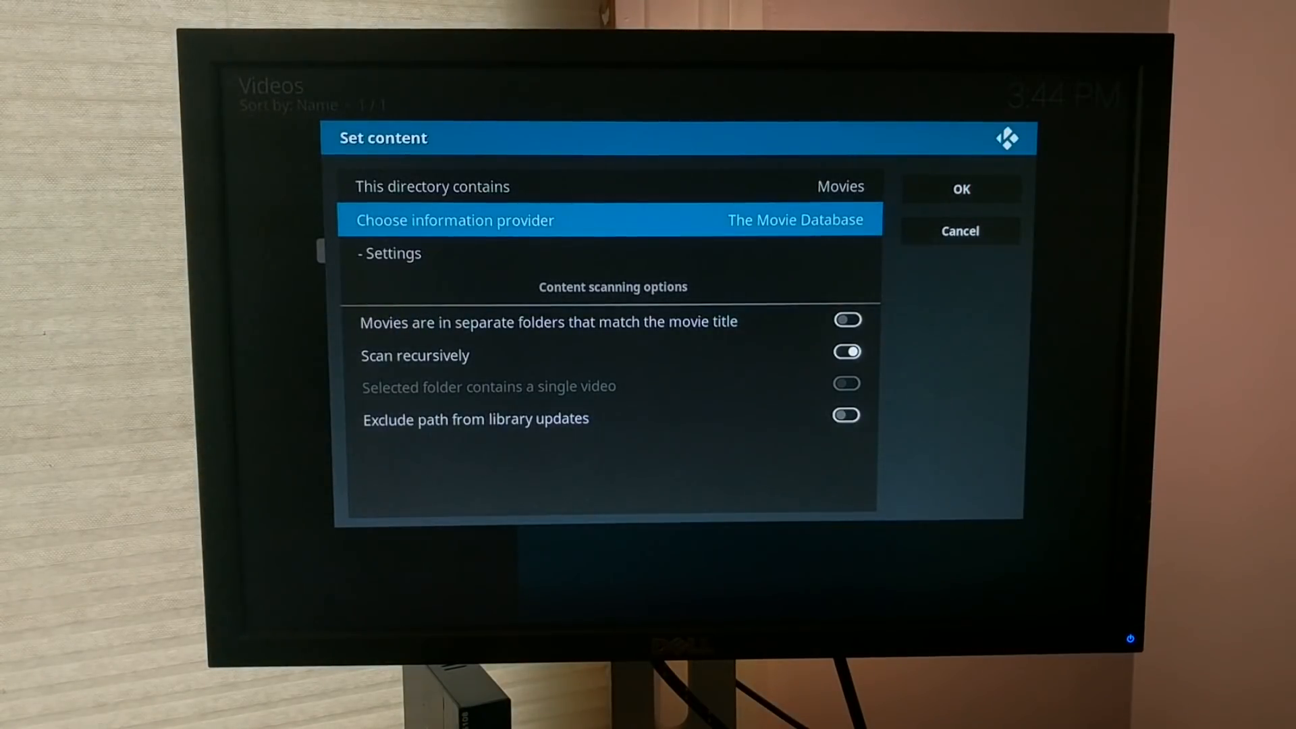
key(Down)
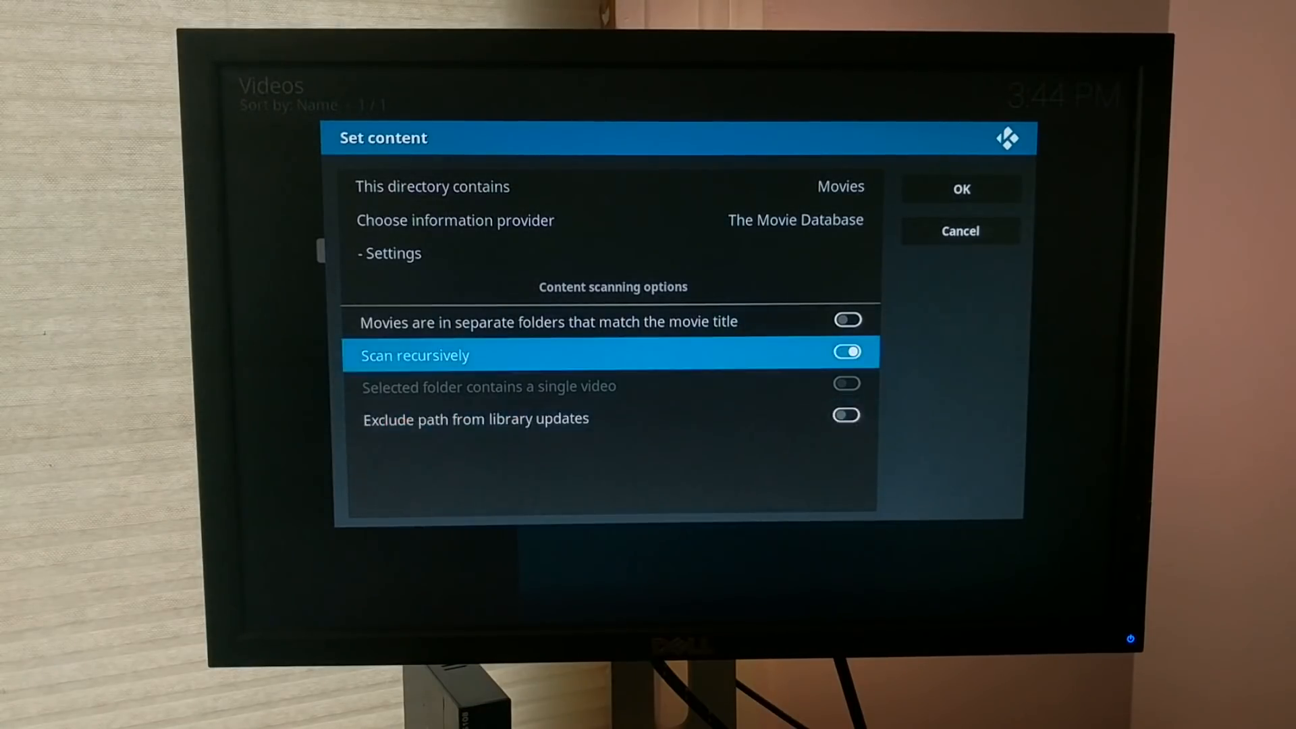
key(Down)
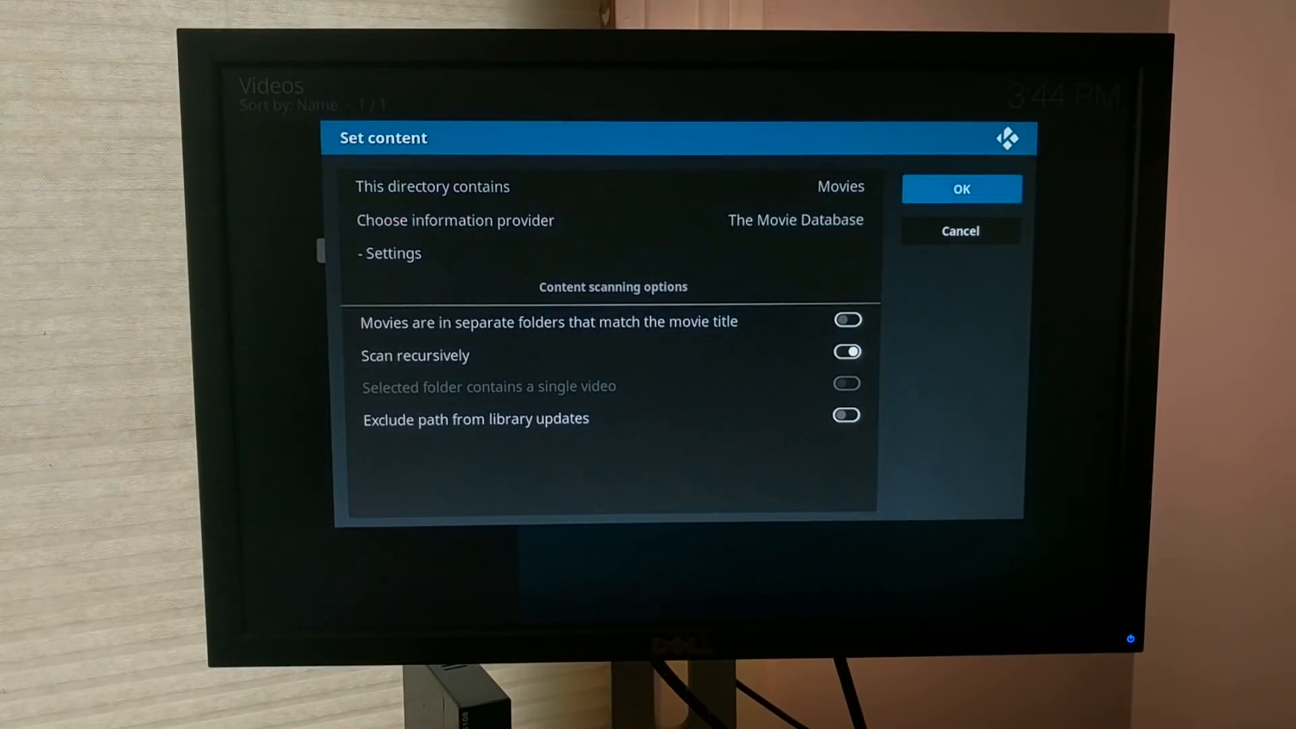
click(959, 189)
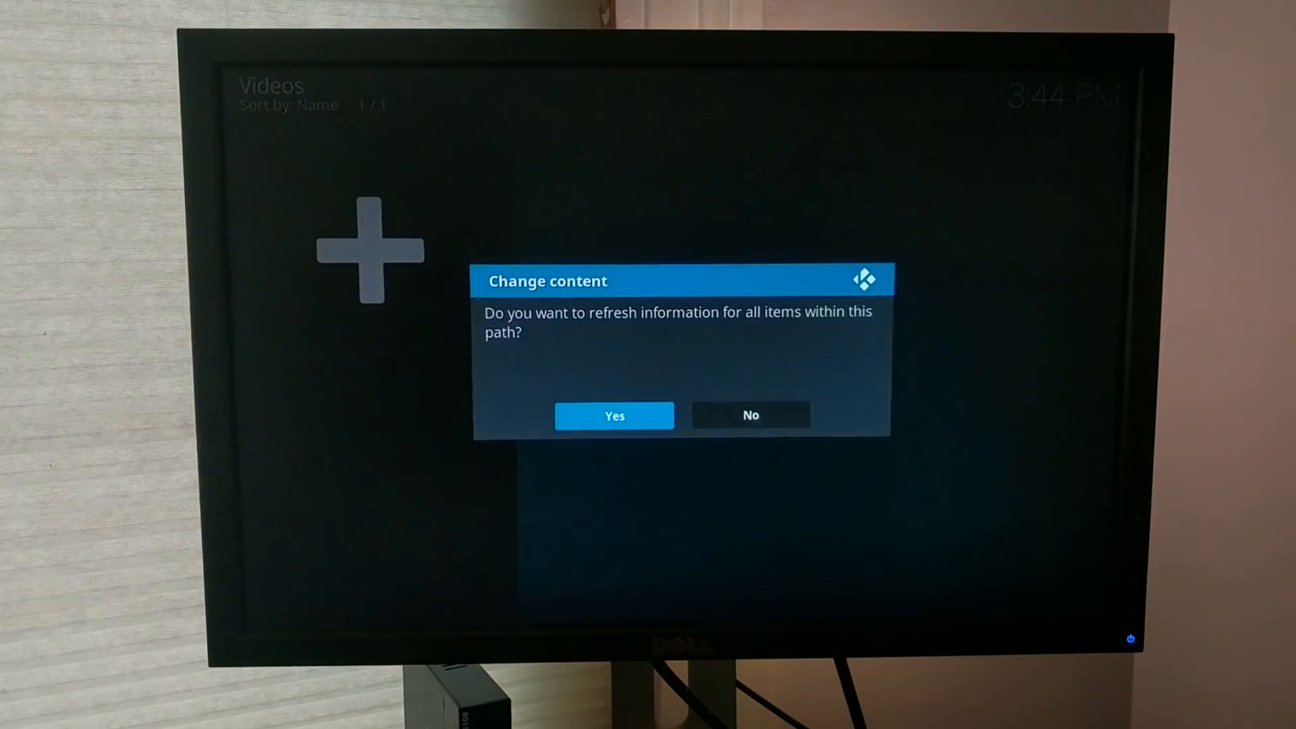
click(613, 416)
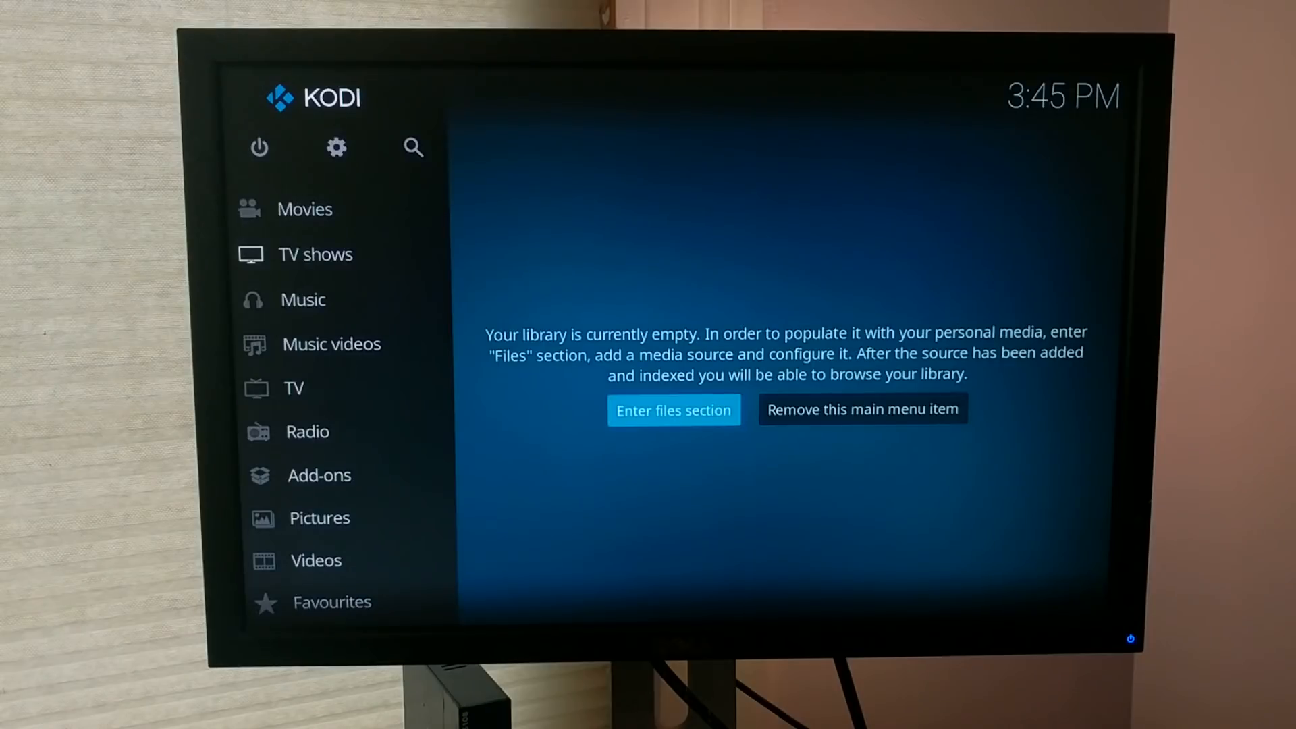
Browse Movies by title and view the details for Hocus Pocus and Halloween.
click(304, 209)
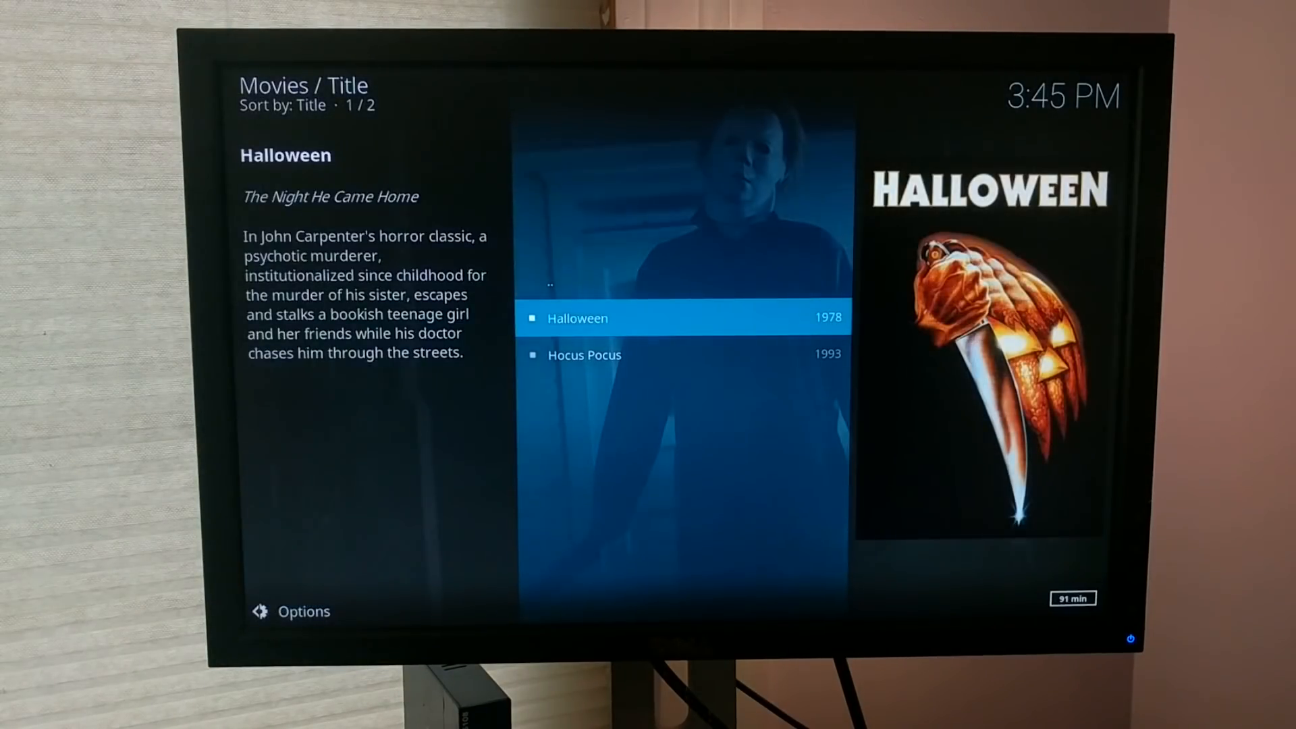
key(Down)
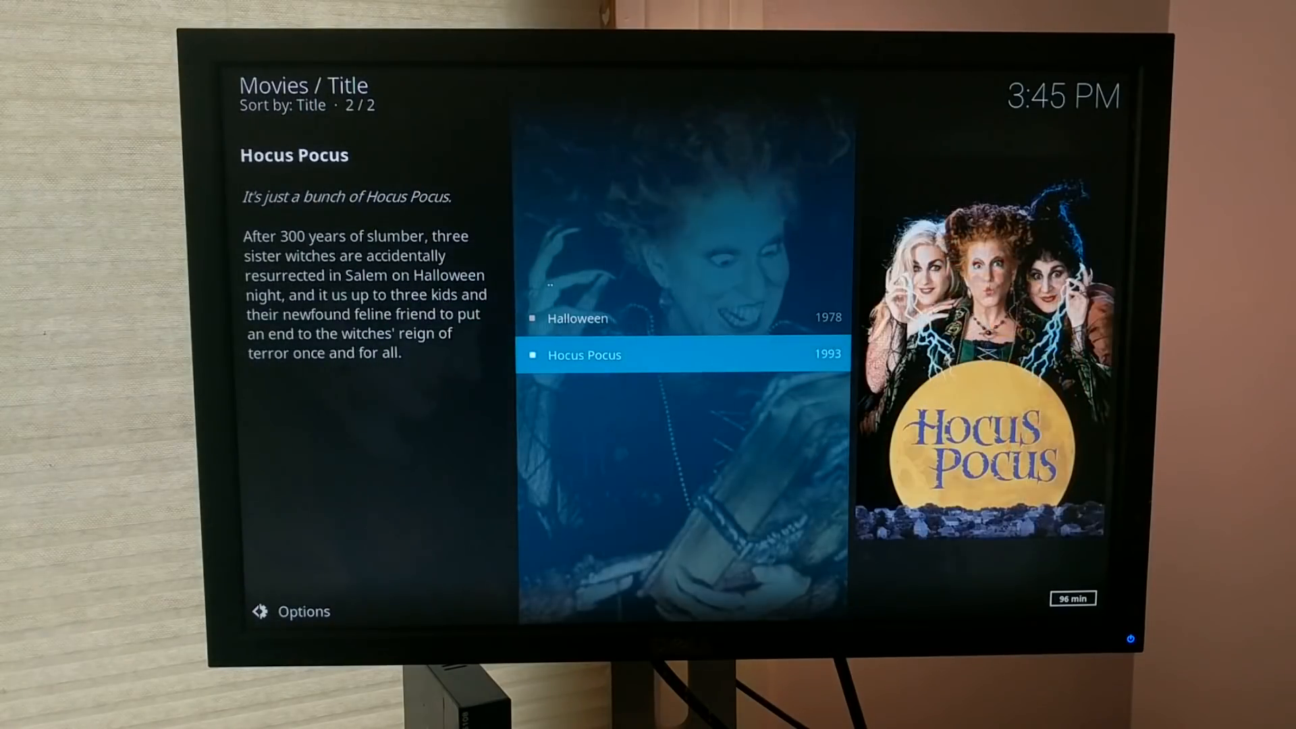
key(Up)
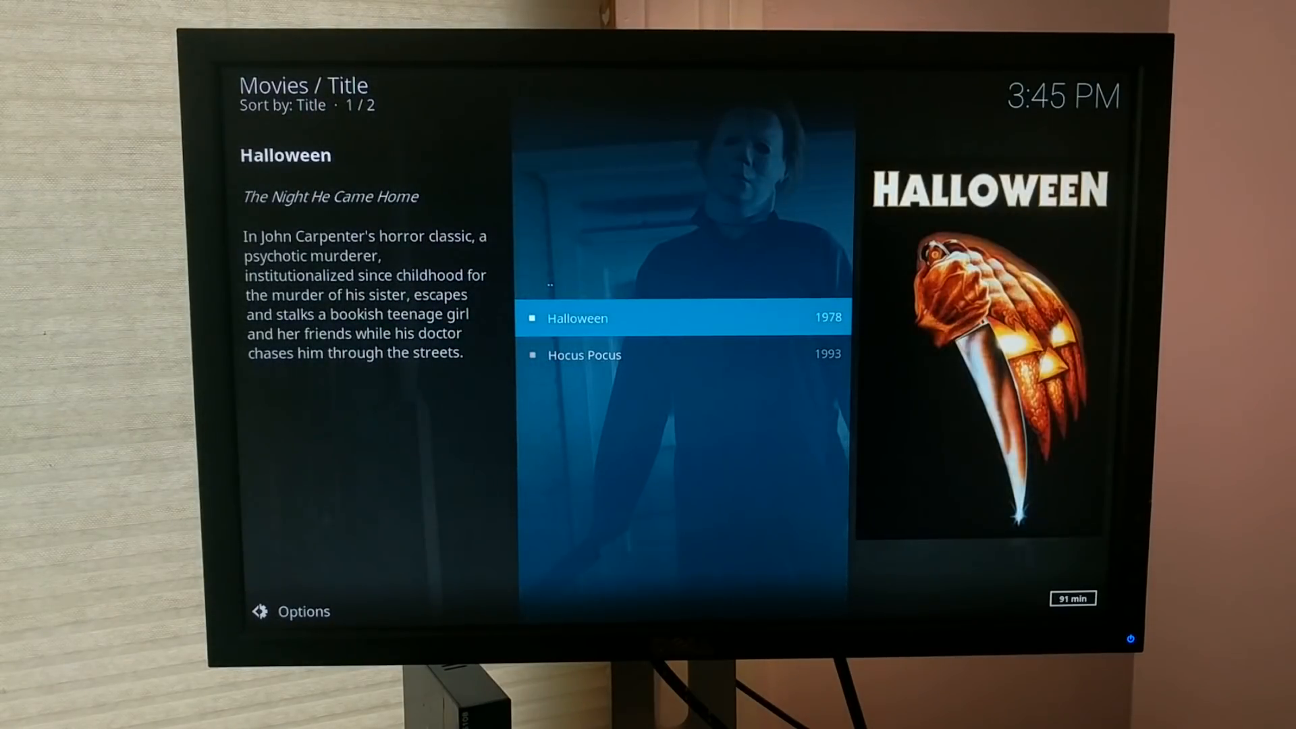
Change the movie list Viewtype to a poster layout with plots, then return to the Movies home.
click(292, 611)
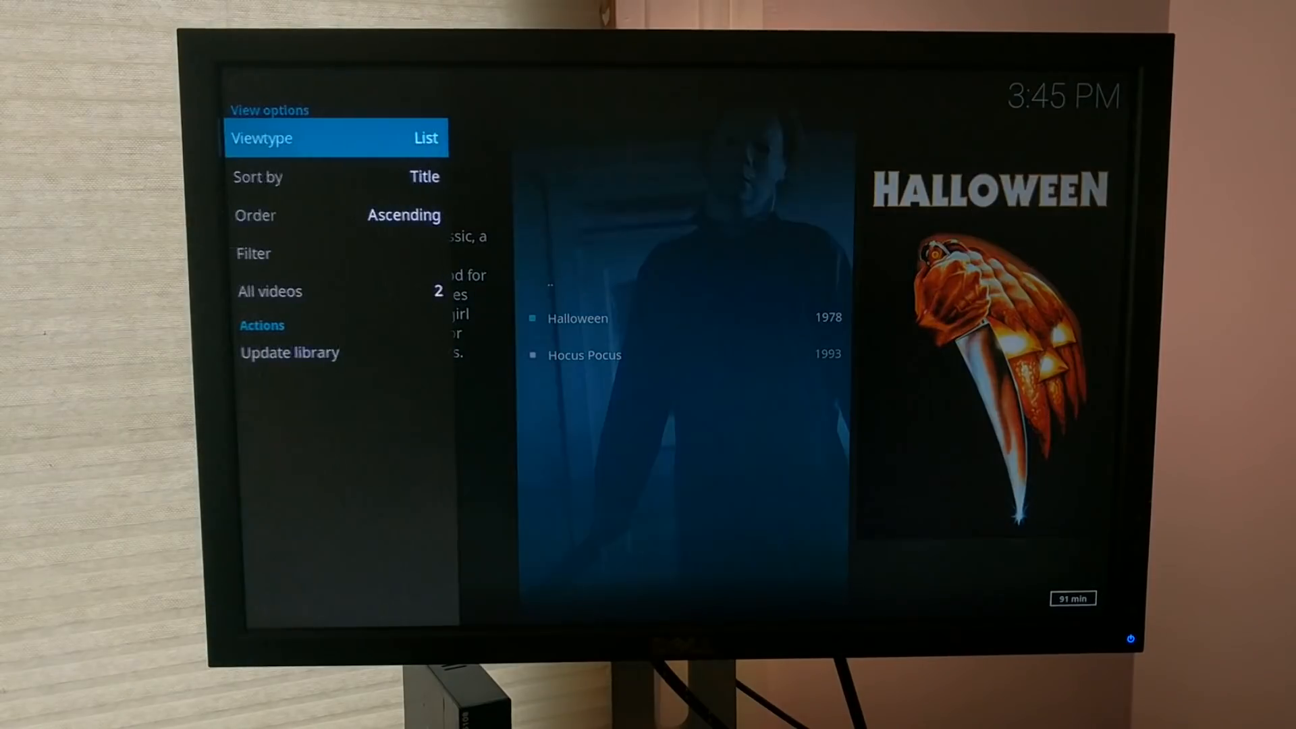
key(Down)
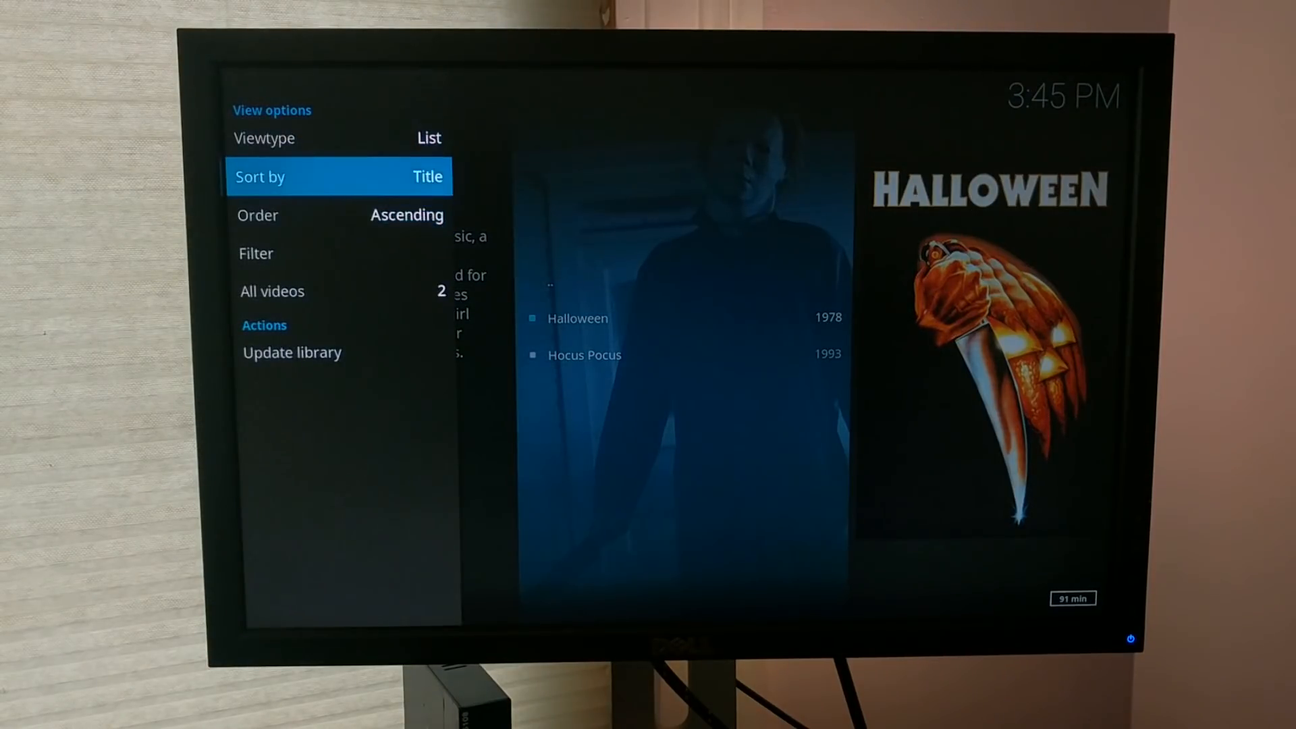
key(up)
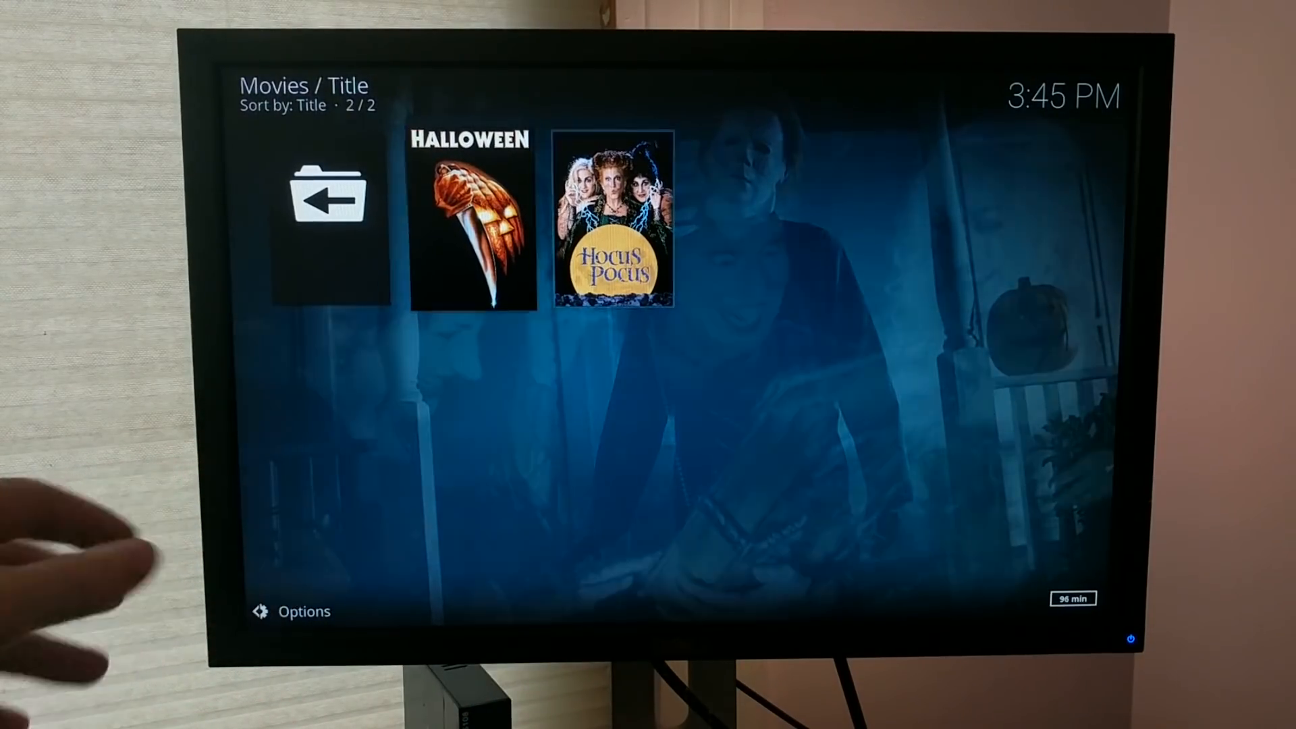
click(292, 612)
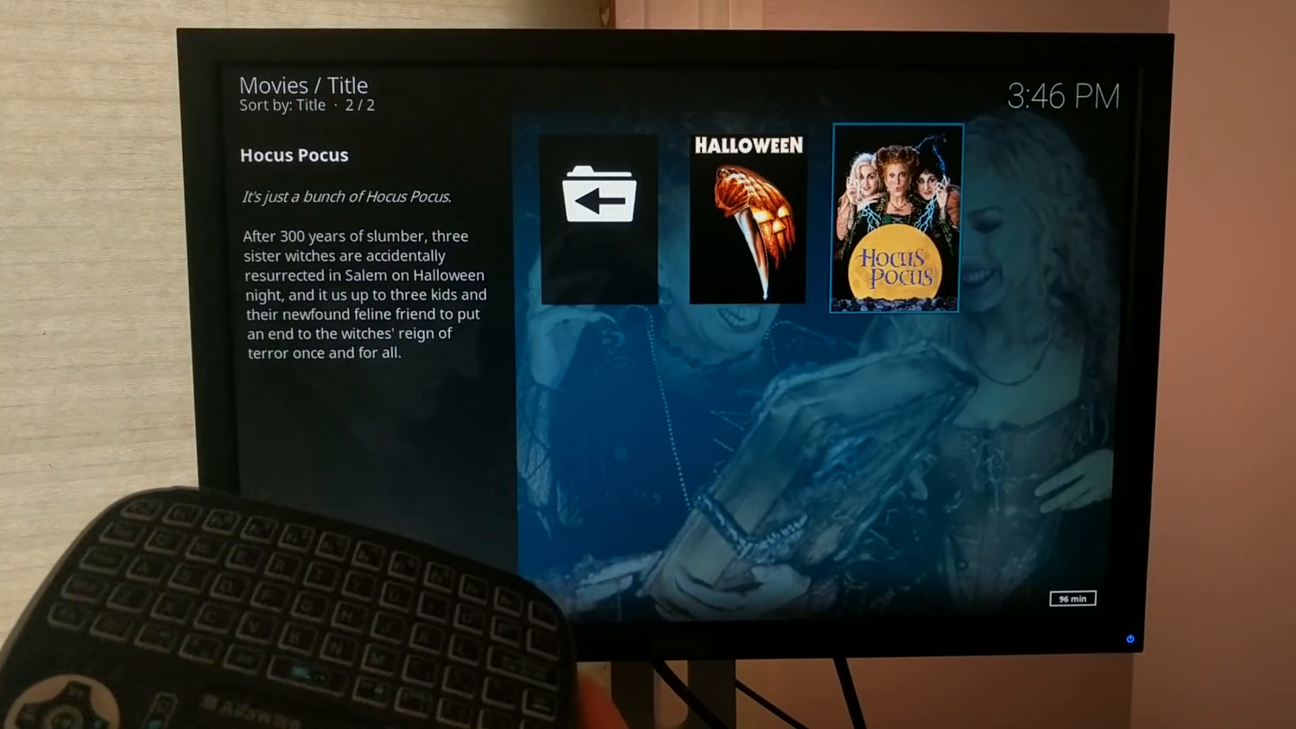
click(893, 216)
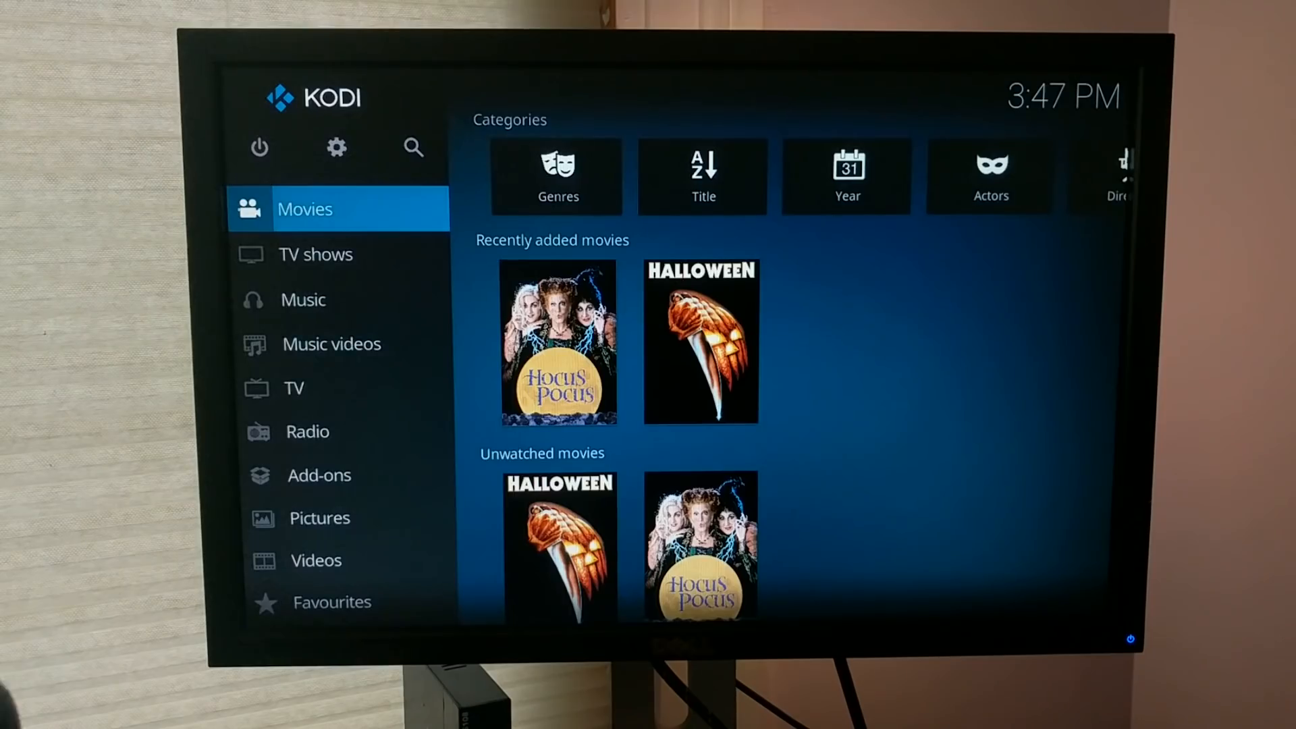
Exit Kodi via Power Options and move to RetroPie's Configuration system in EmulationStation.
click(259, 148)
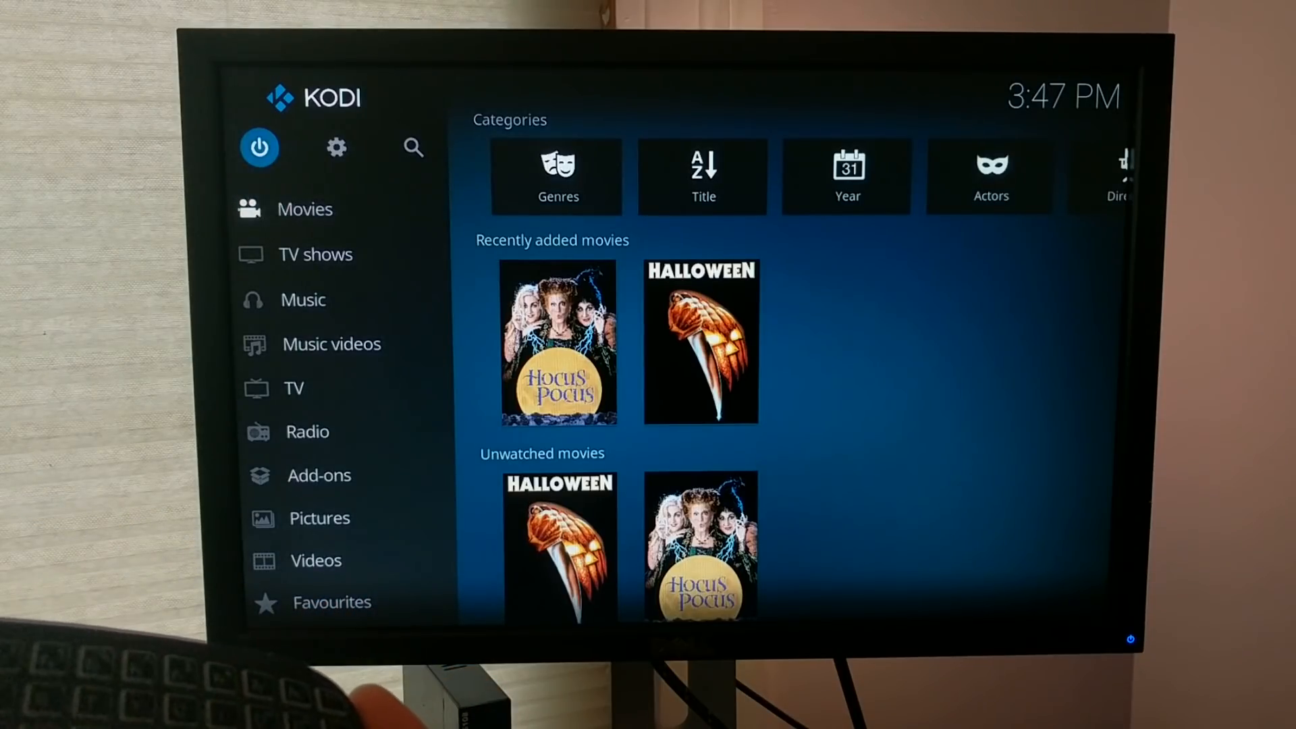
click(259, 149)
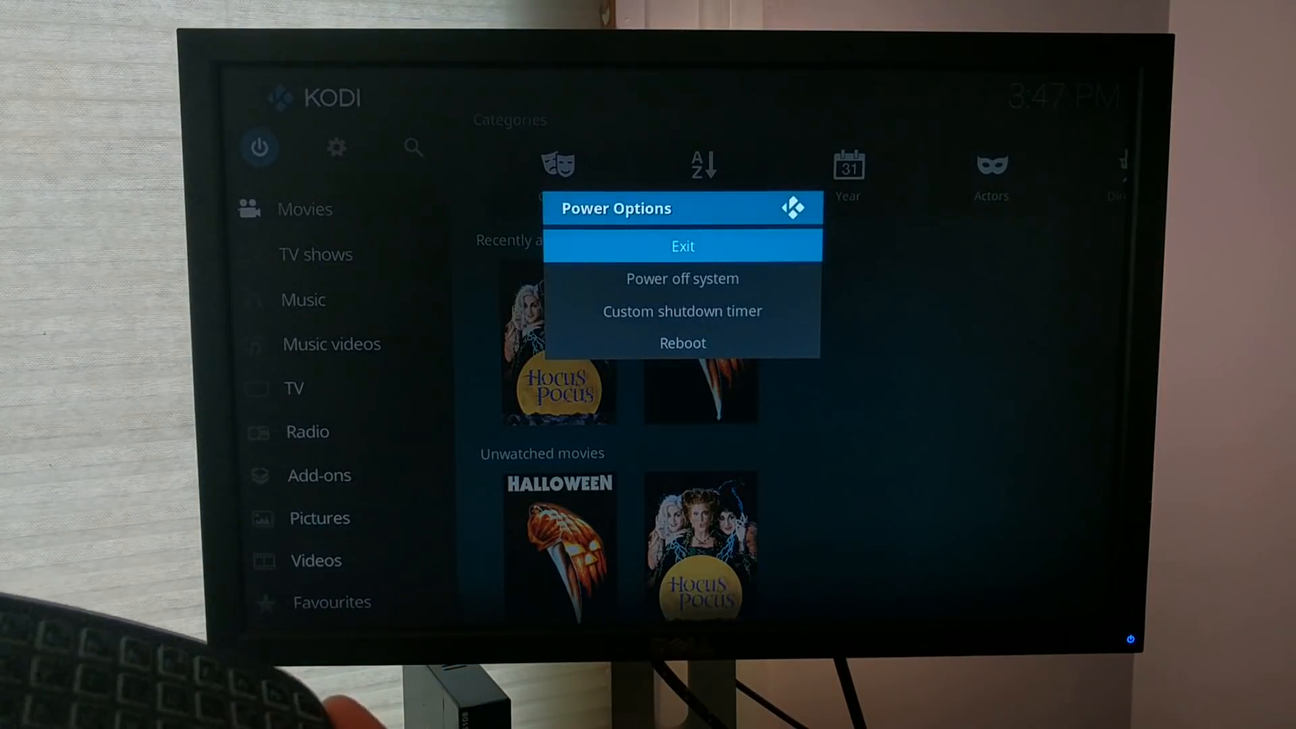
click(681, 246)
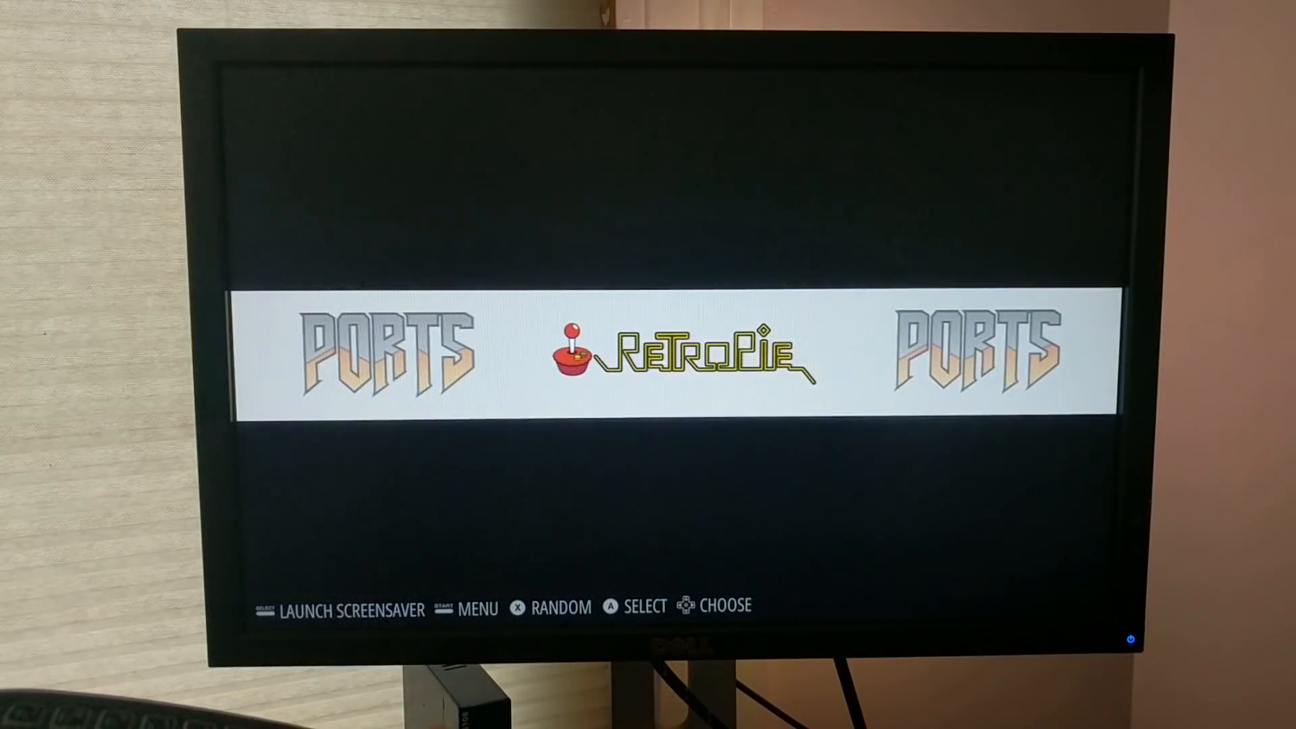
key(Right)
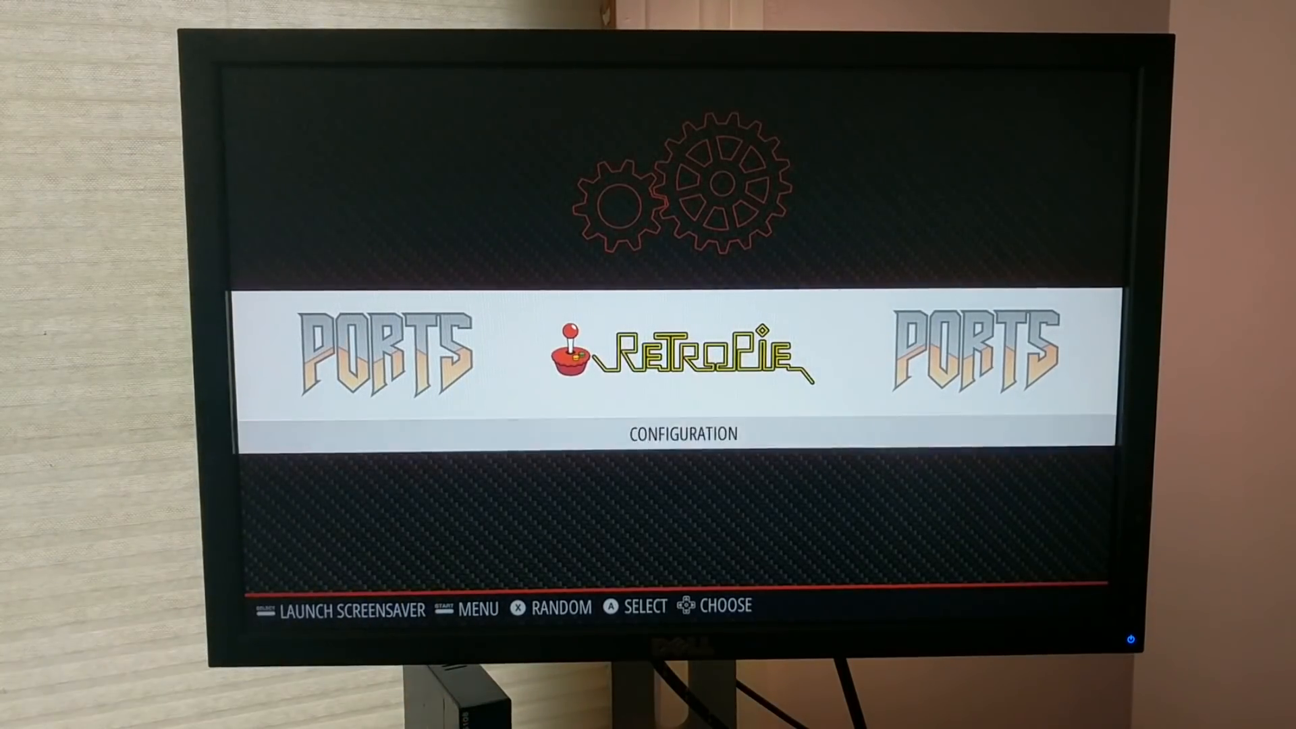